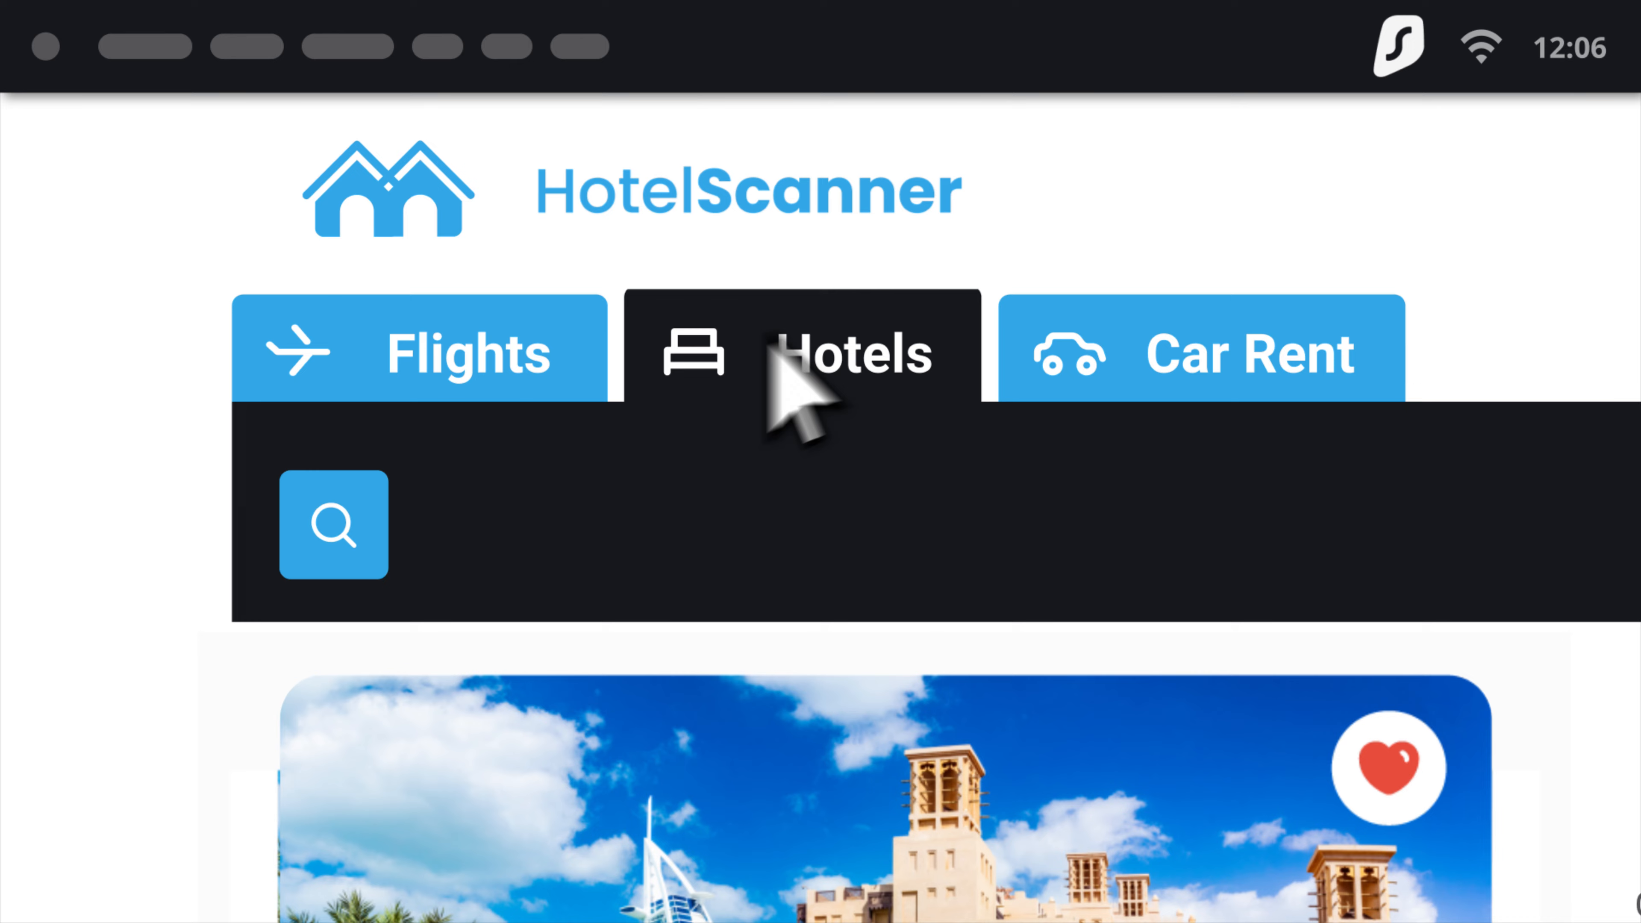
# - Connect Surfshark through Czech Republic so the Dubai hotel price drops from $986 to $916 per night
pyautogui.click(1398, 47)
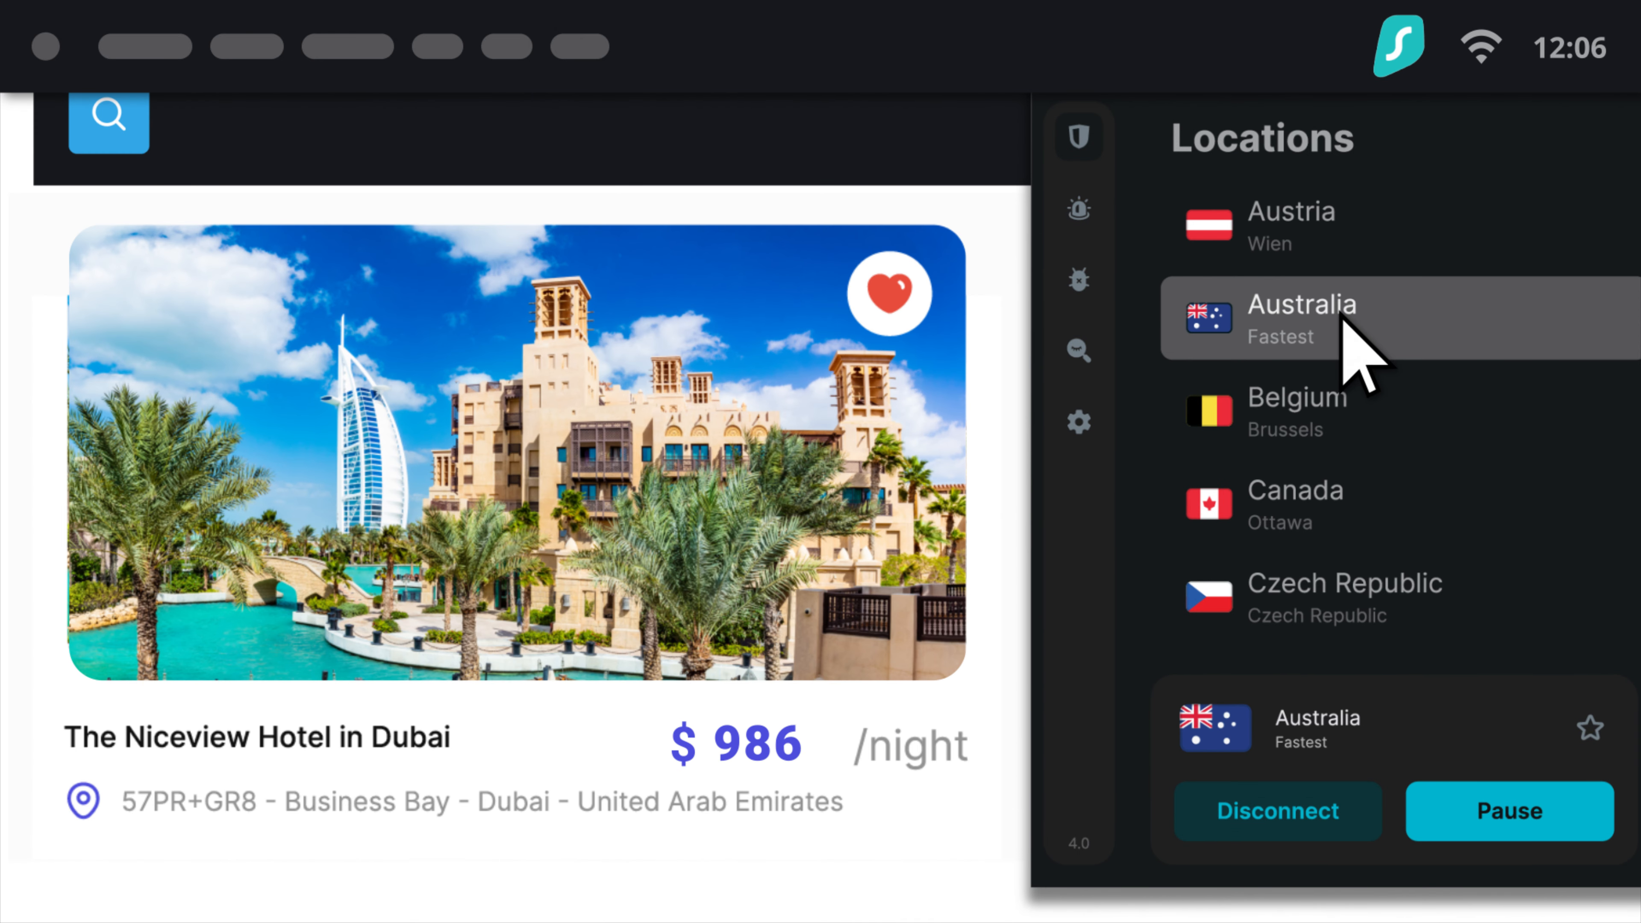
pyautogui.click(1345, 596)
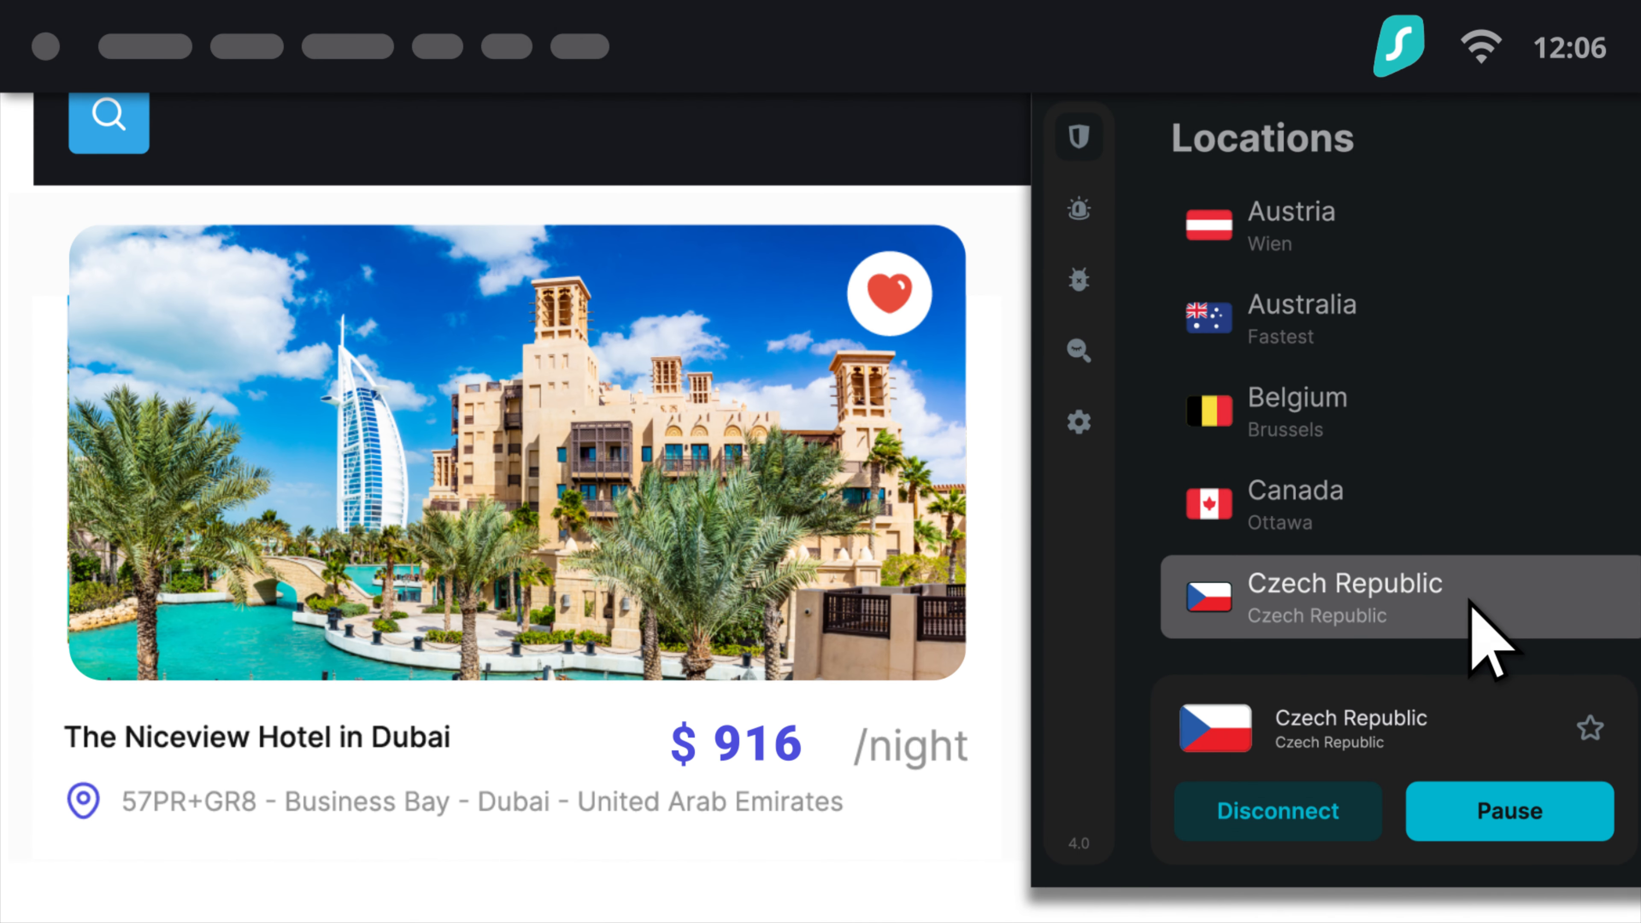